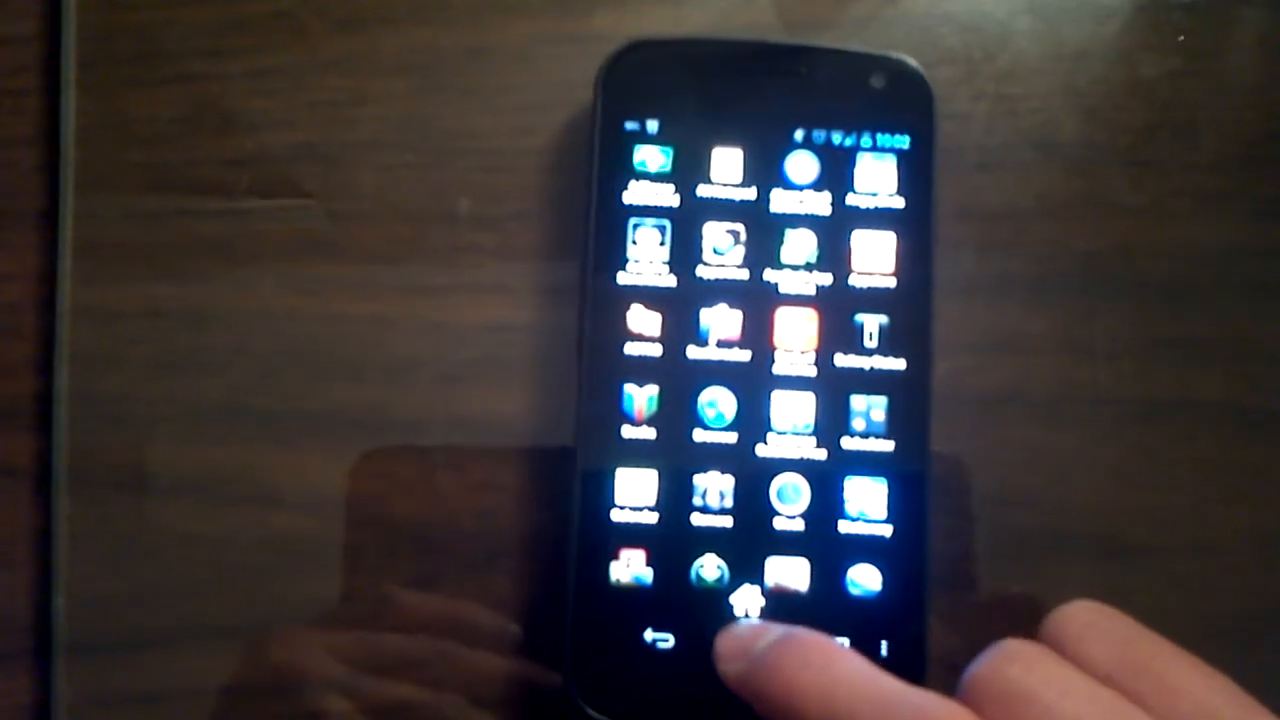
Go home from the app drawer to bring up the Launcher / LauncherPro chooser.
left_click(744, 600)
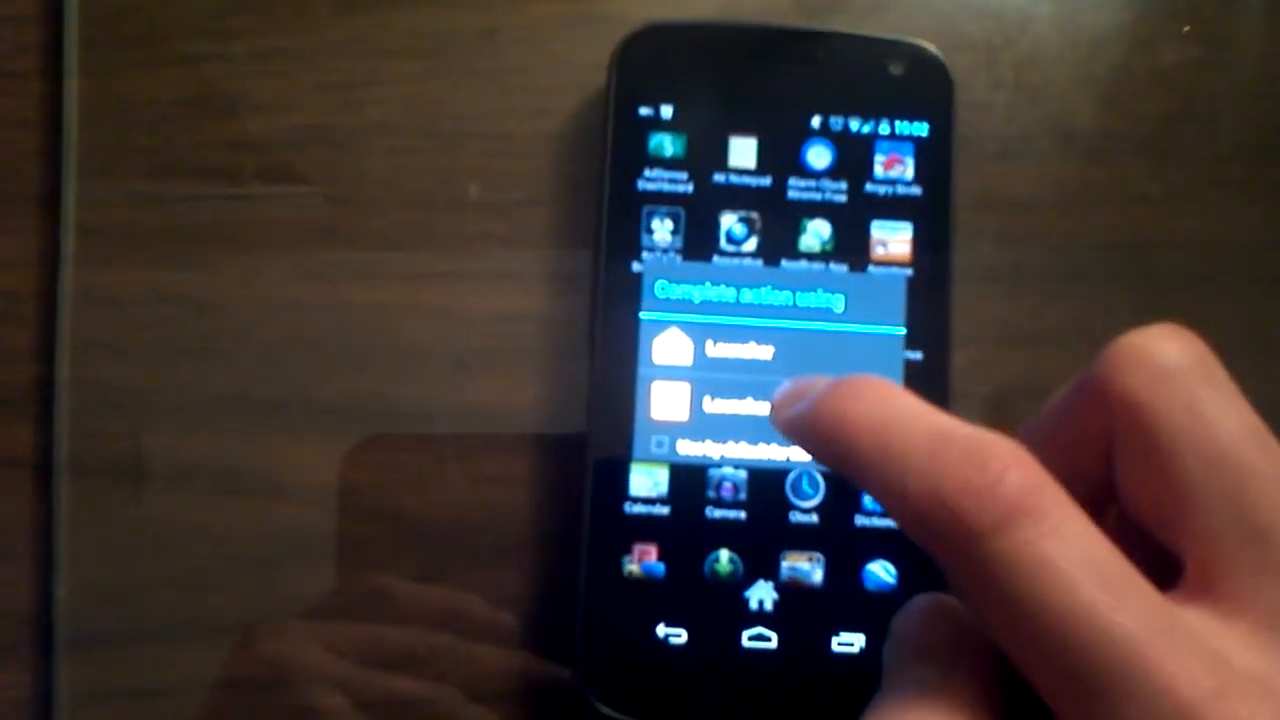
Open the home screen with LauncherPro, then pick the stock Launcher to return.
left_click(720, 405)
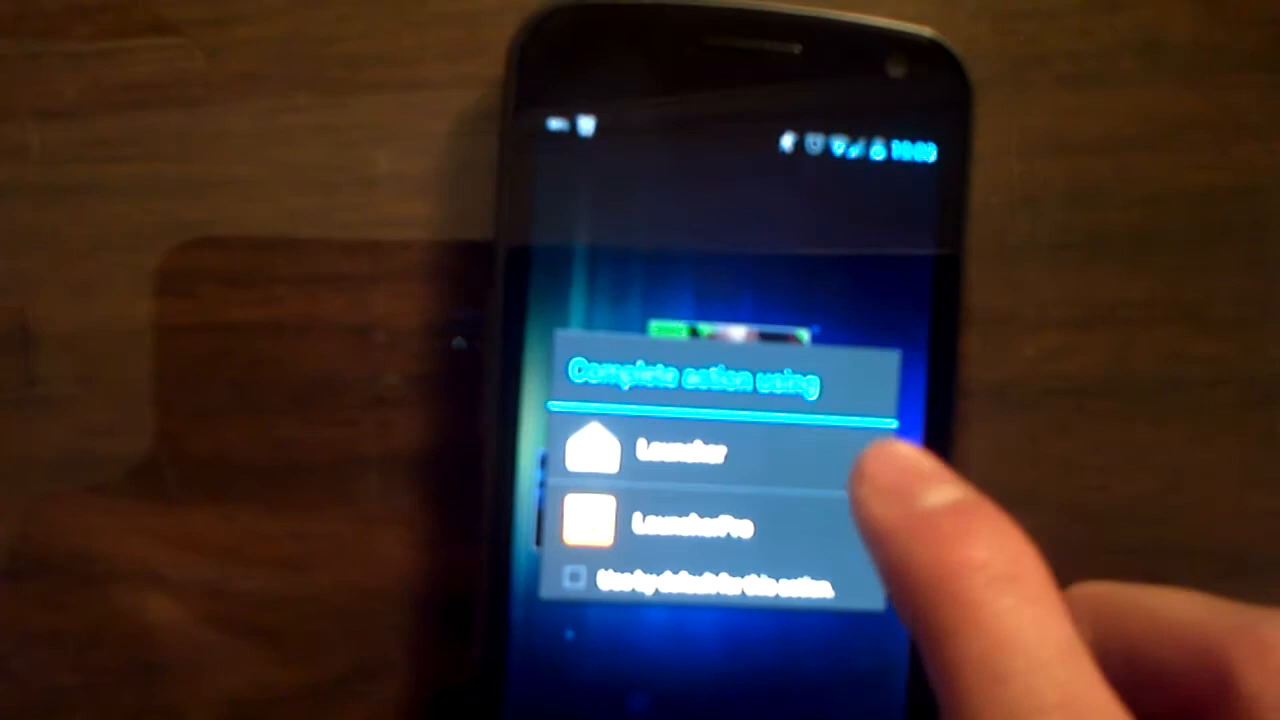
left_click(680, 450)
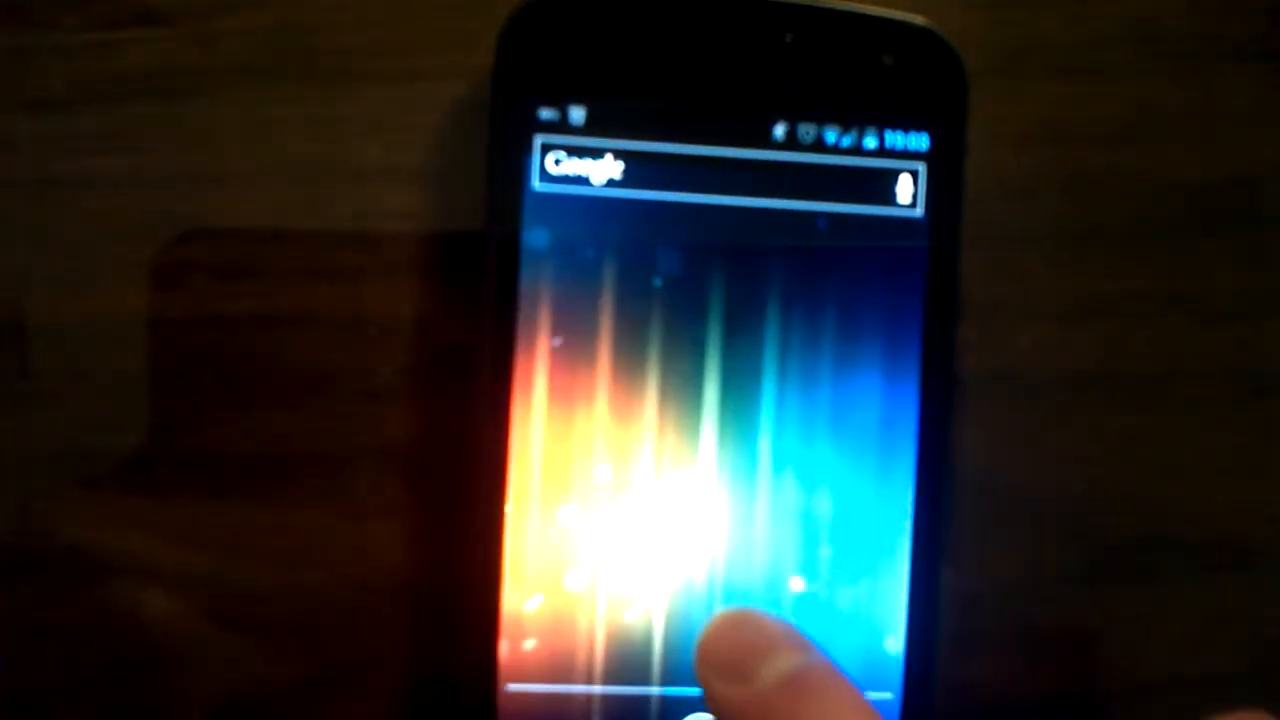